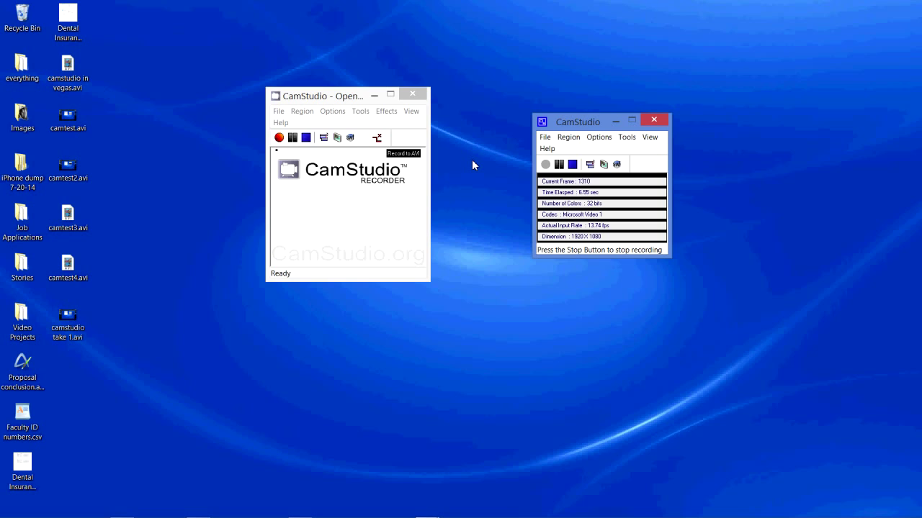
mouse_move(481, 164)
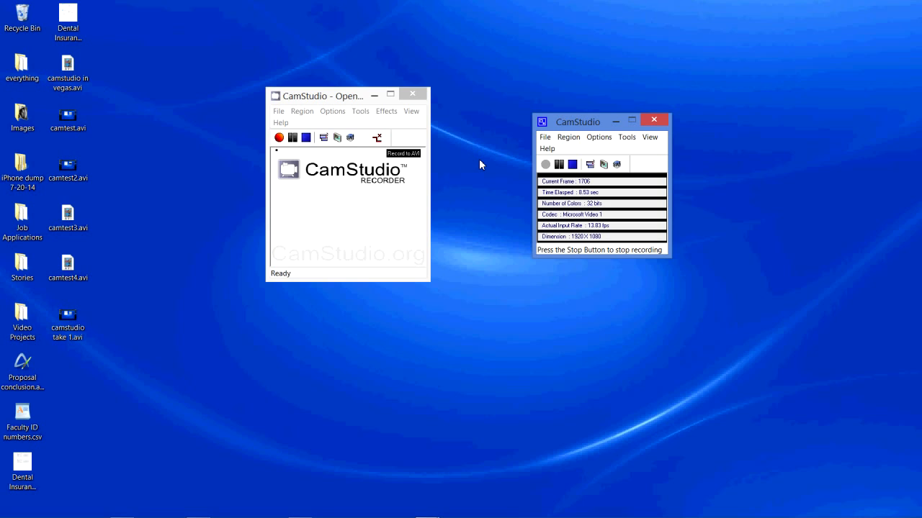
mouse_move(477, 171)
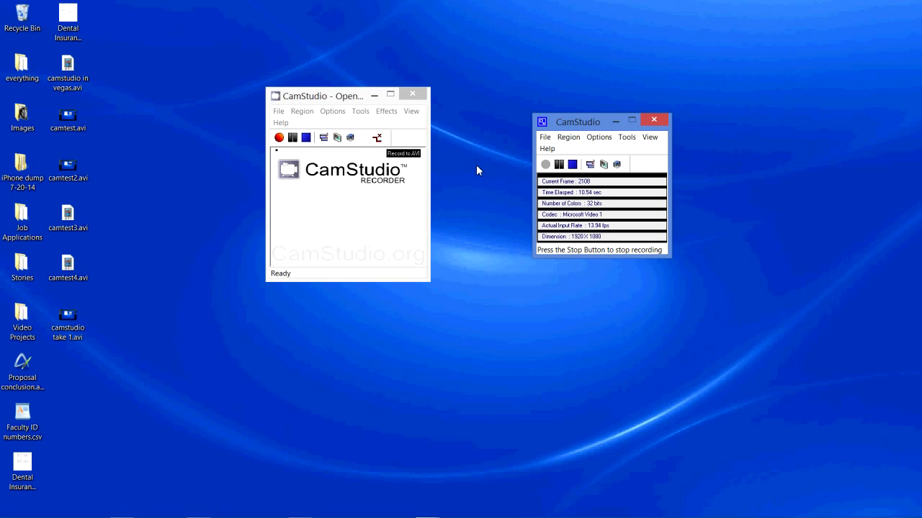
mouse_move(472, 166)
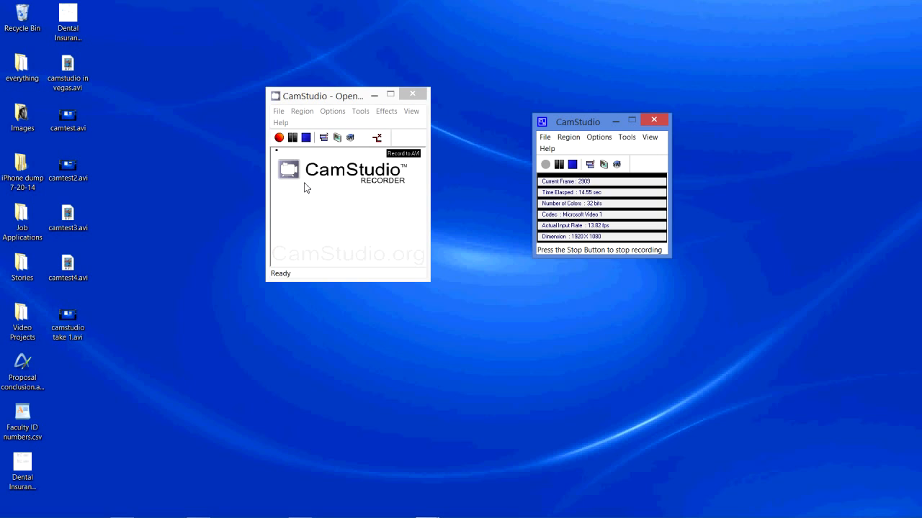
mouse_move(492, 187)
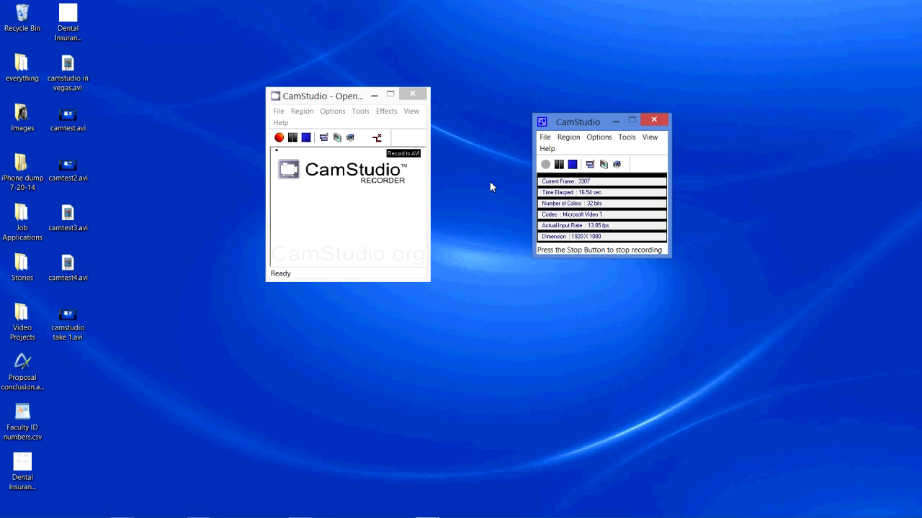
mouse_move(468, 188)
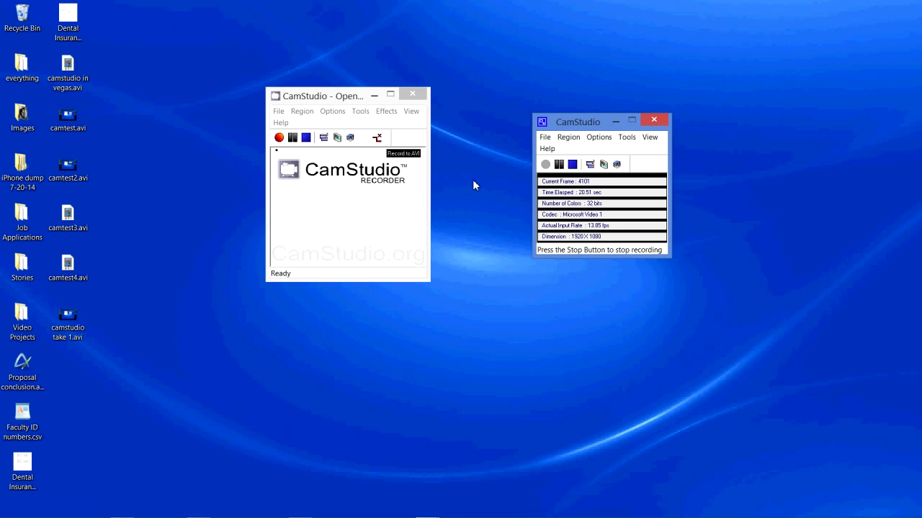
mouse_move(483, 173)
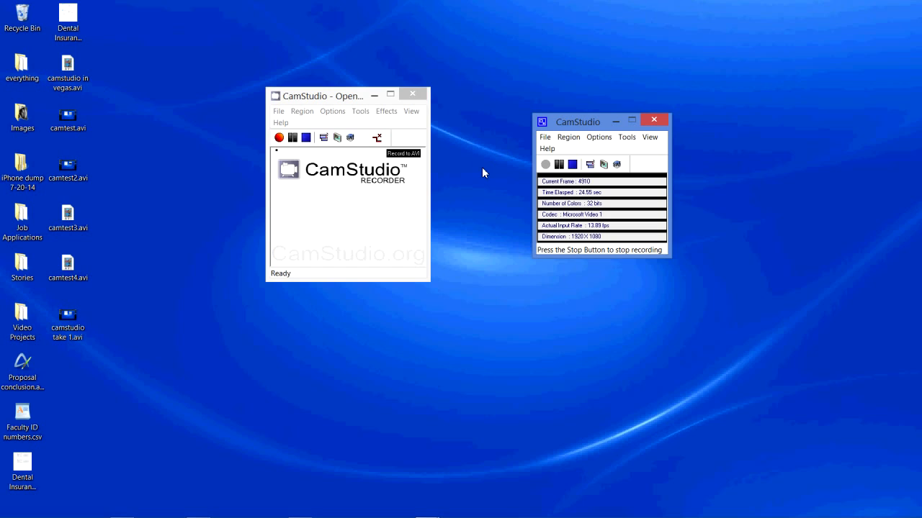
mouse_move(467, 171)
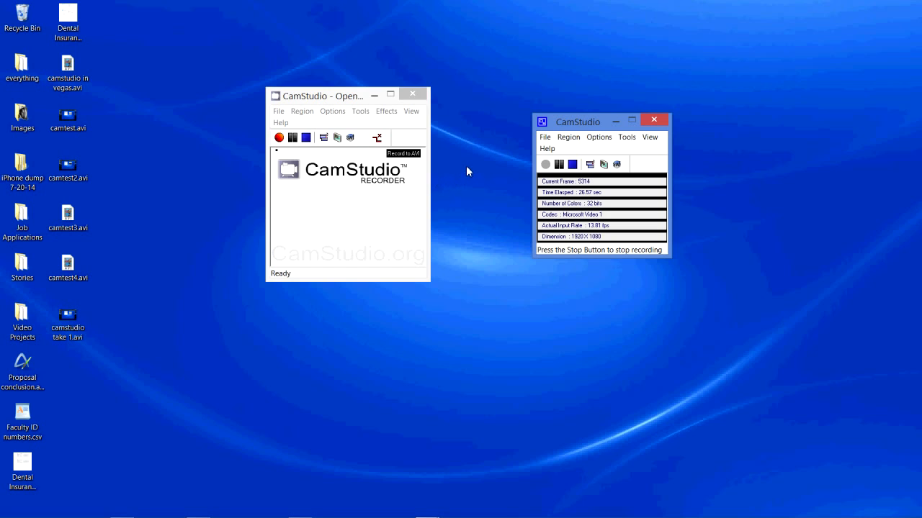
mouse_move(419, 221)
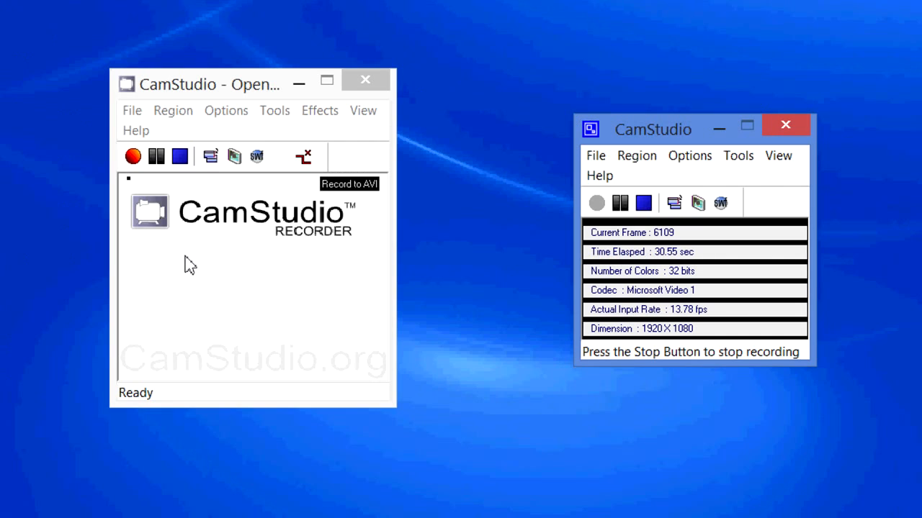
mouse_move(731, 140)
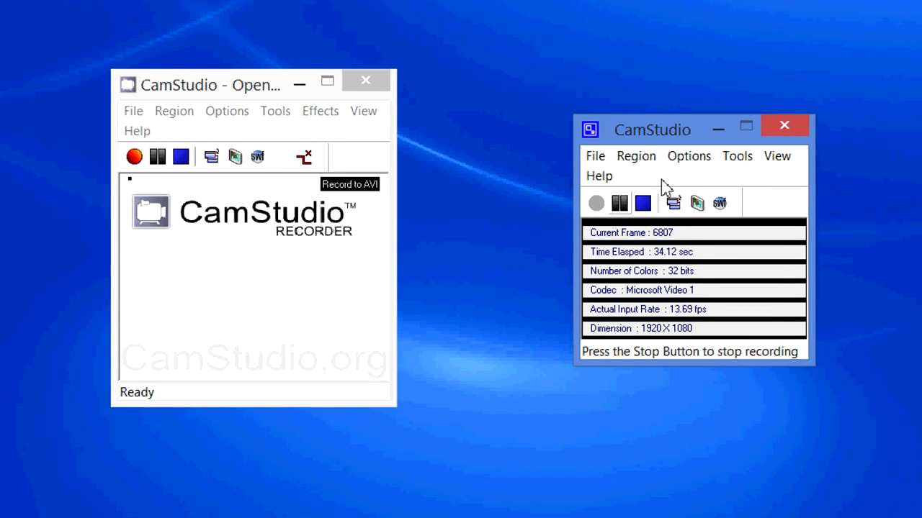
mouse_move(327, 205)
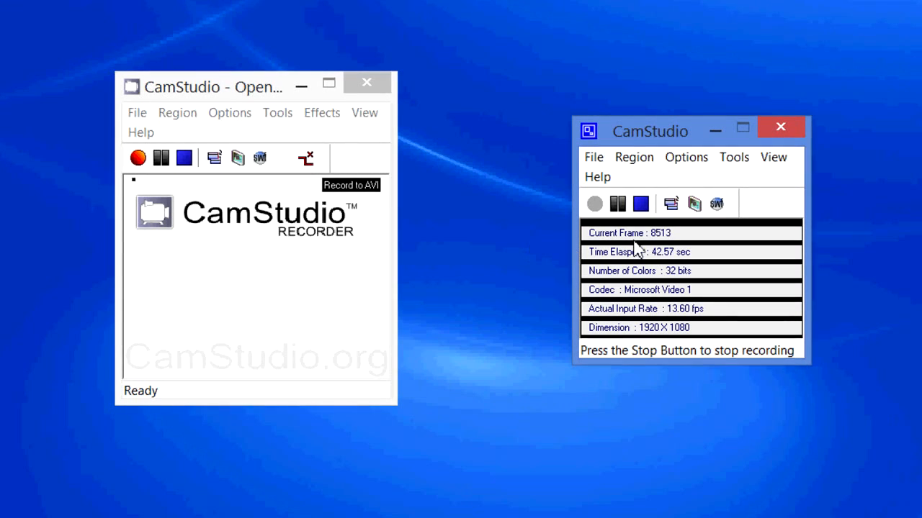
mouse_move(260, 332)
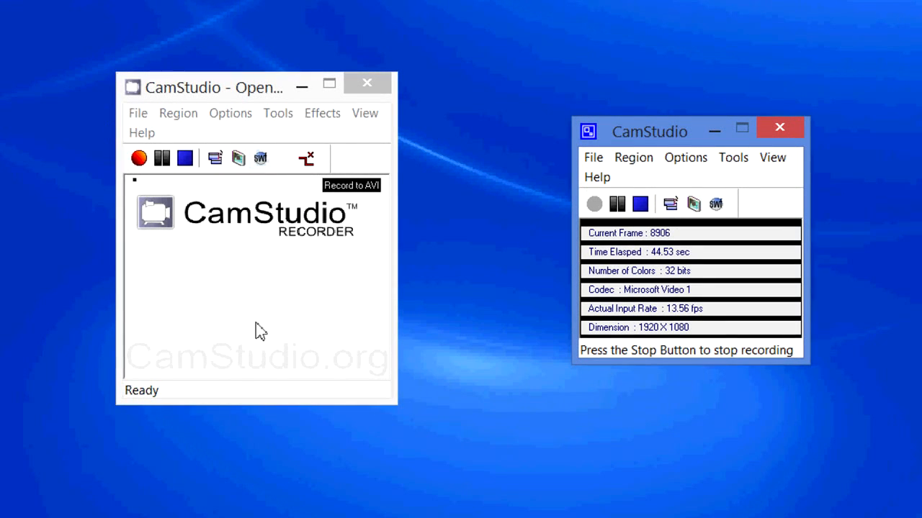
mouse_move(126, 154)
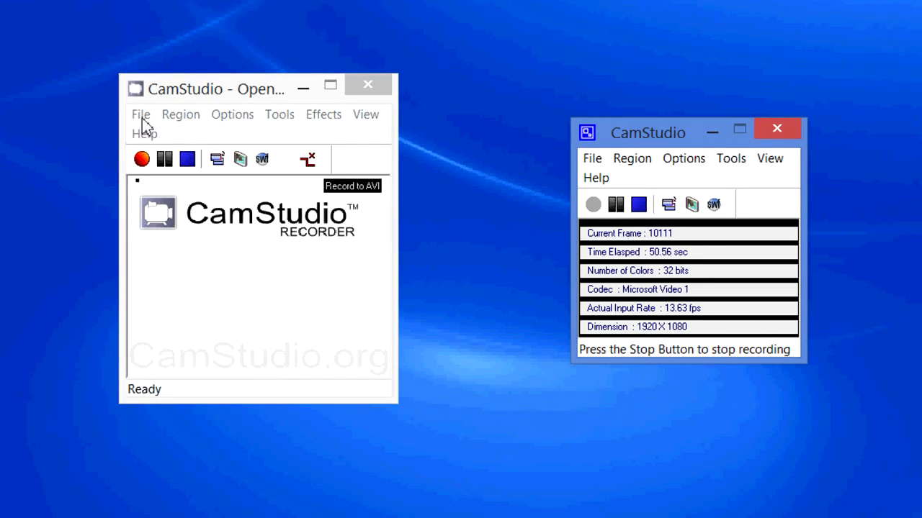
Step: Confirm Full Screen is ticked under Region and show the recording options
left_click(180, 115)
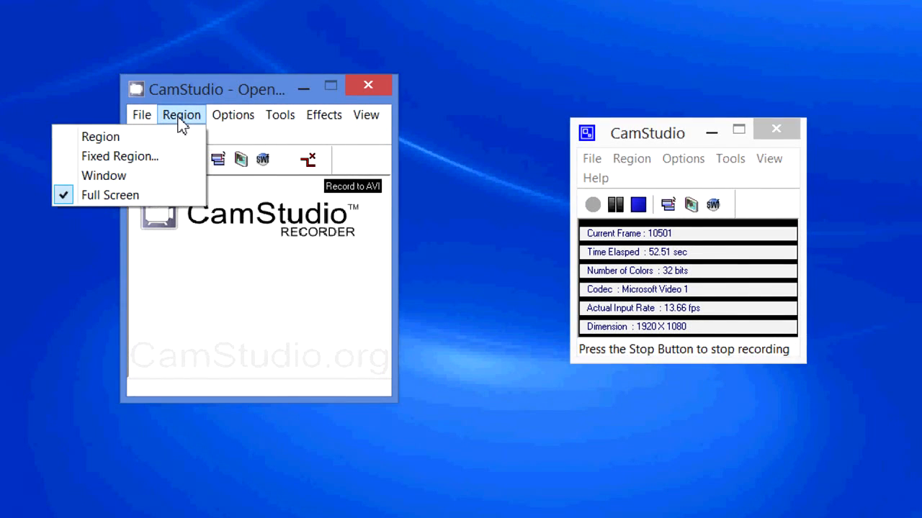
mouse_move(110, 195)
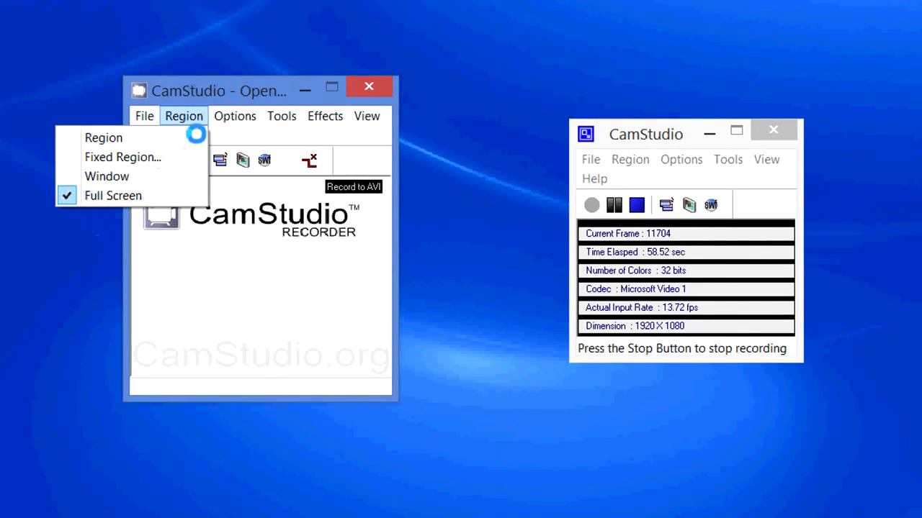
left_click(235, 116)
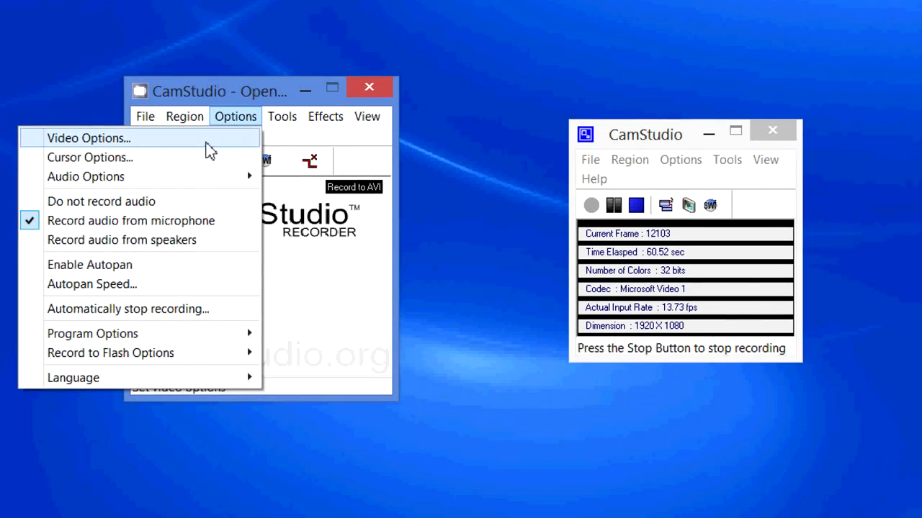
Step: Adjust Max Framerate in Video Options to capture every 20 ms at 50 fps playback
left_click(89, 137)
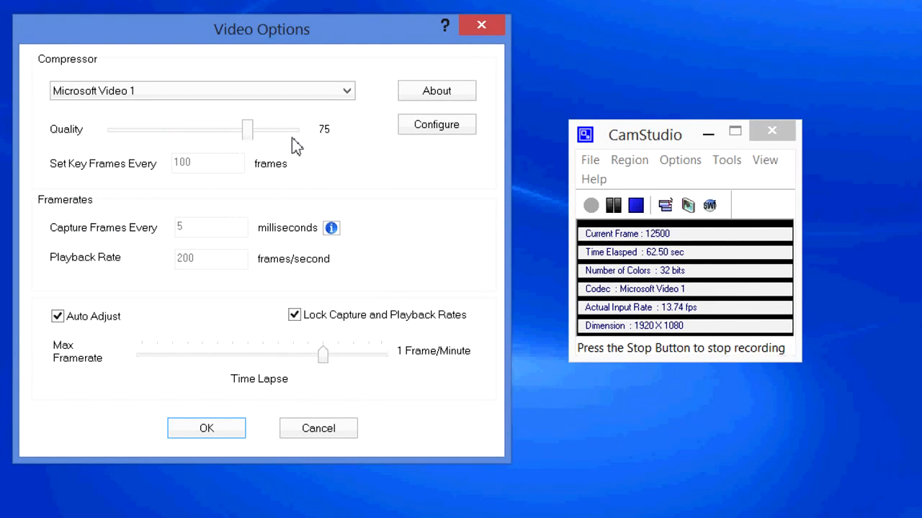
mouse_move(234, 248)
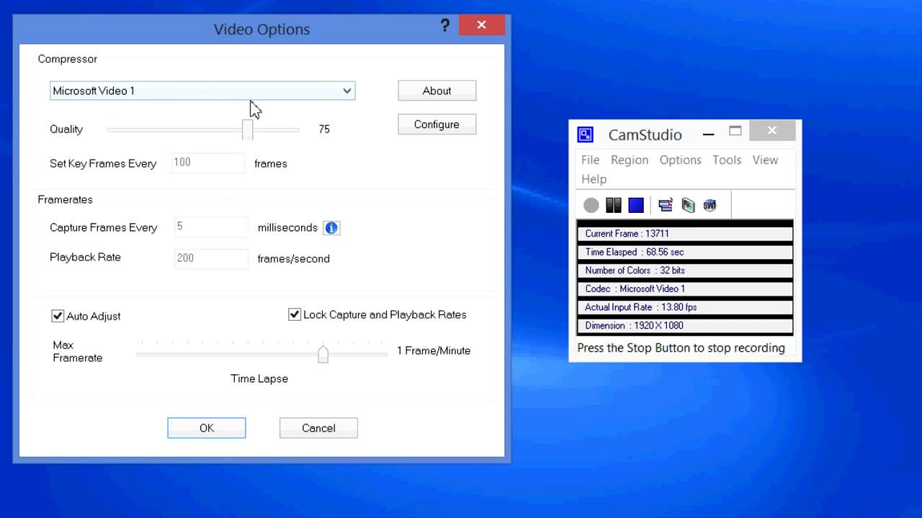
mouse_move(180, 105)
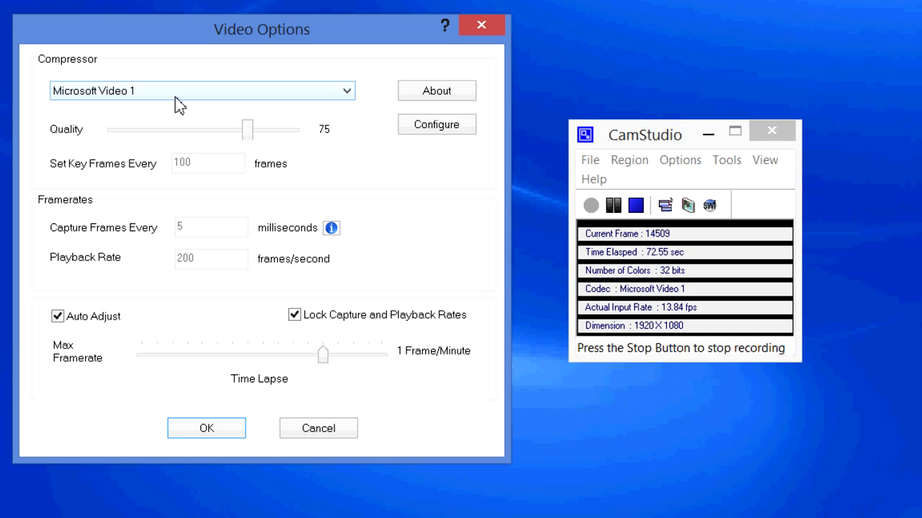
mouse_move(193, 107)
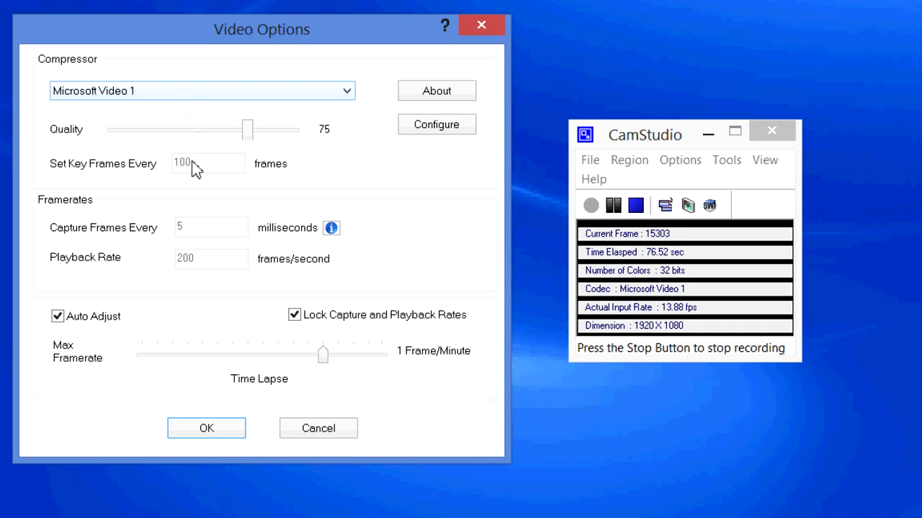
mouse_move(134, 239)
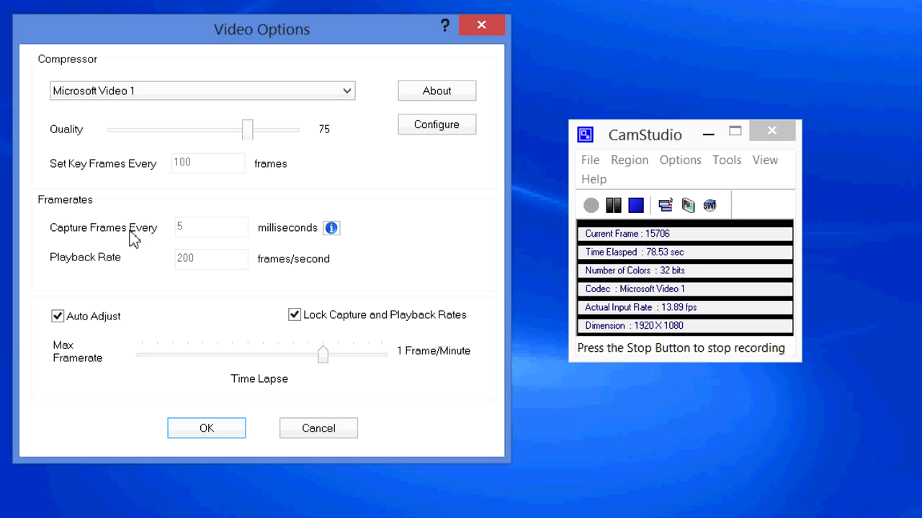
mouse_move(186, 268)
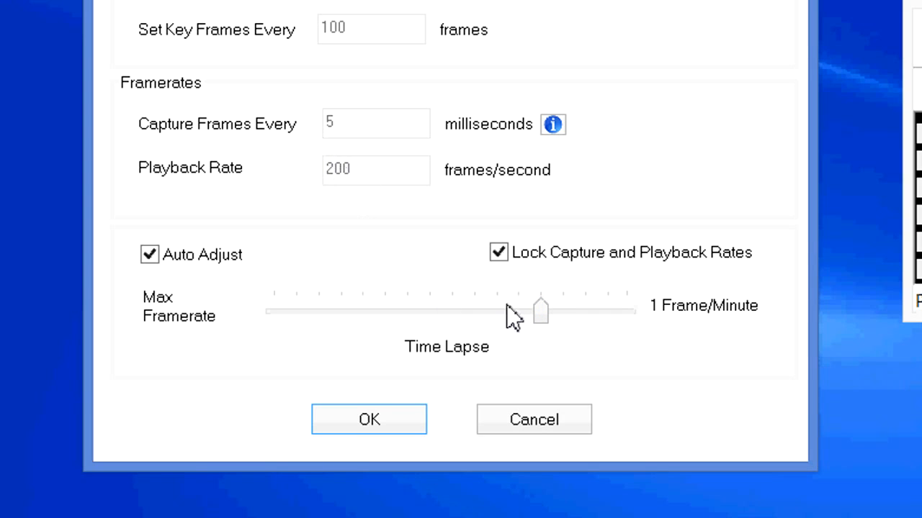
left_click_drag(540, 311, 490, 311)
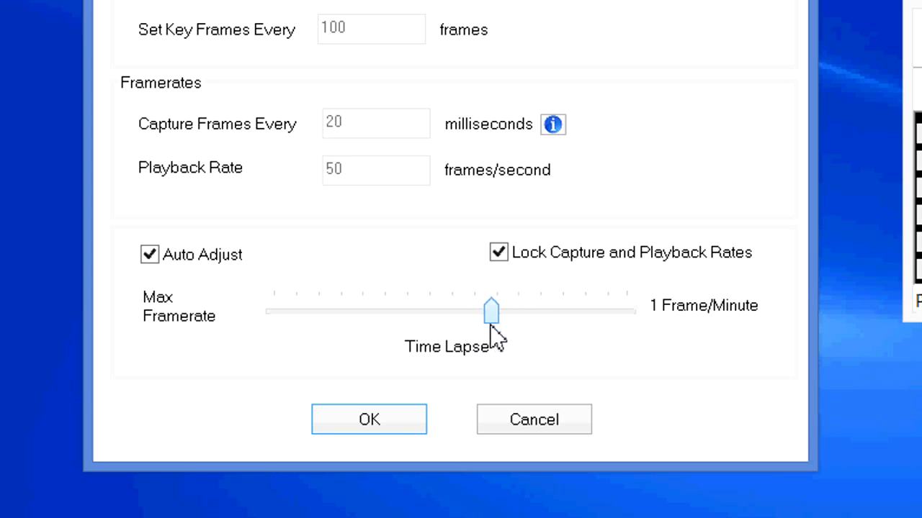
left_click_drag(490, 311, 551, 310)
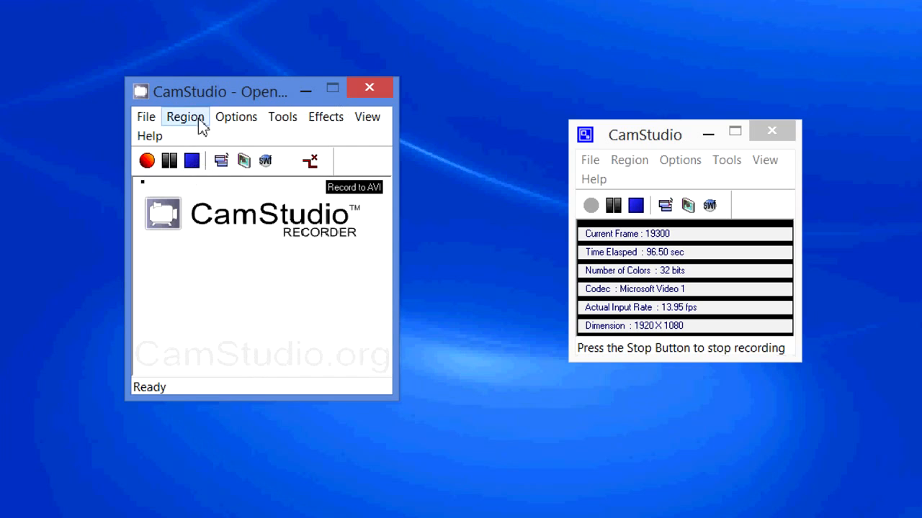
Step: Reopen the Options menu, leaving Record audio from microphone checked
left_click(237, 116)
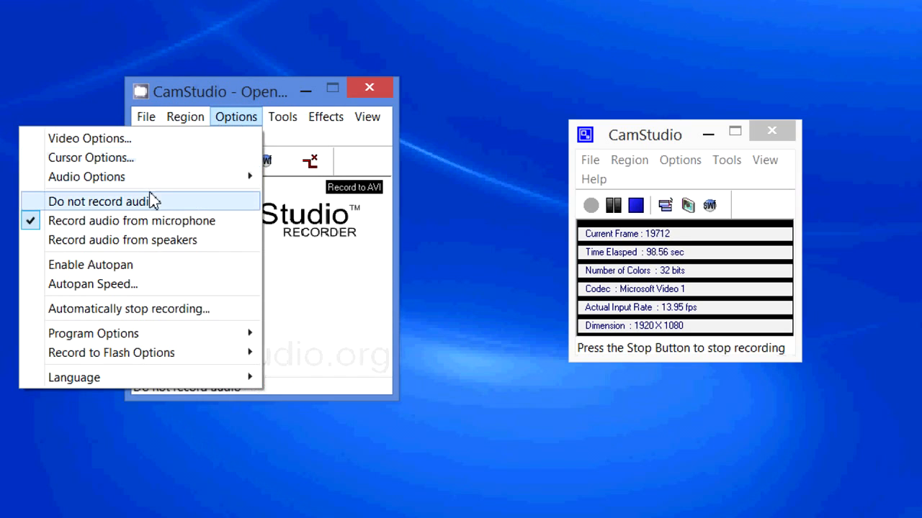
mouse_move(131, 221)
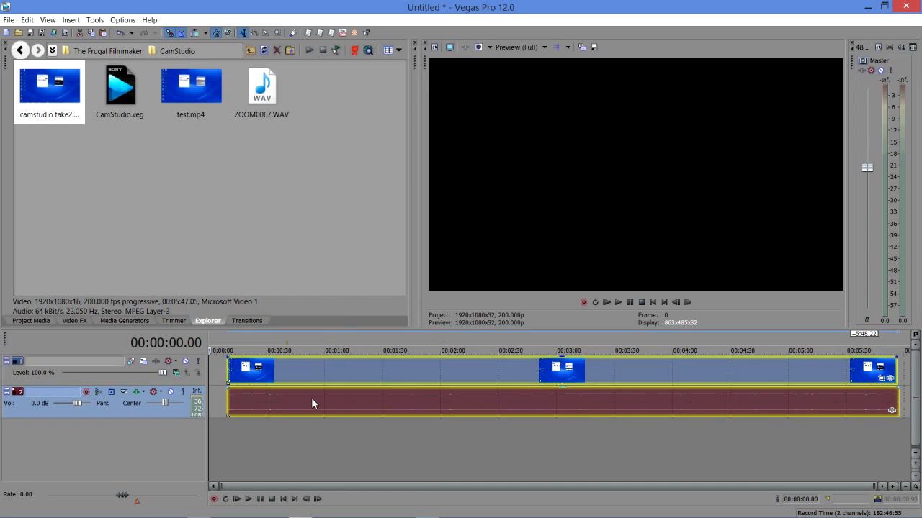
Step: Bring up the AVI clip's audio track options and preview the recording with its waveform
right_click(312, 403)
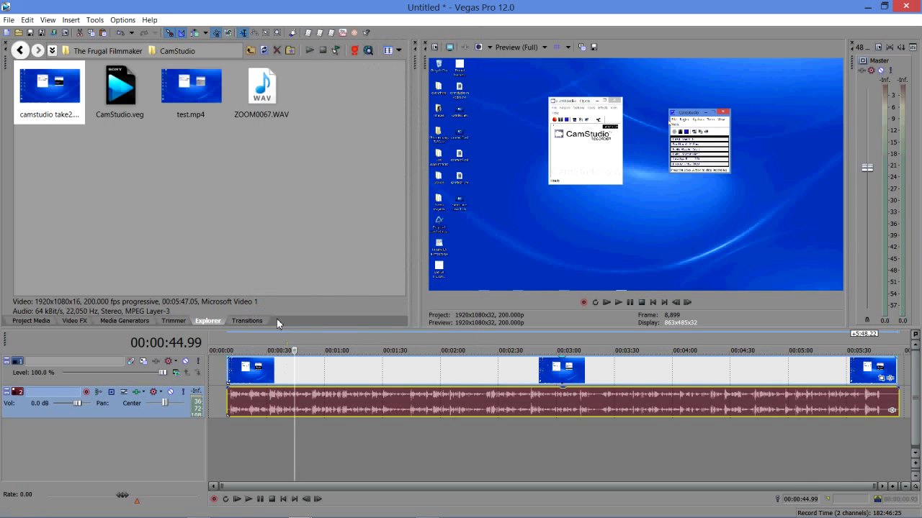
left_click(261, 87)
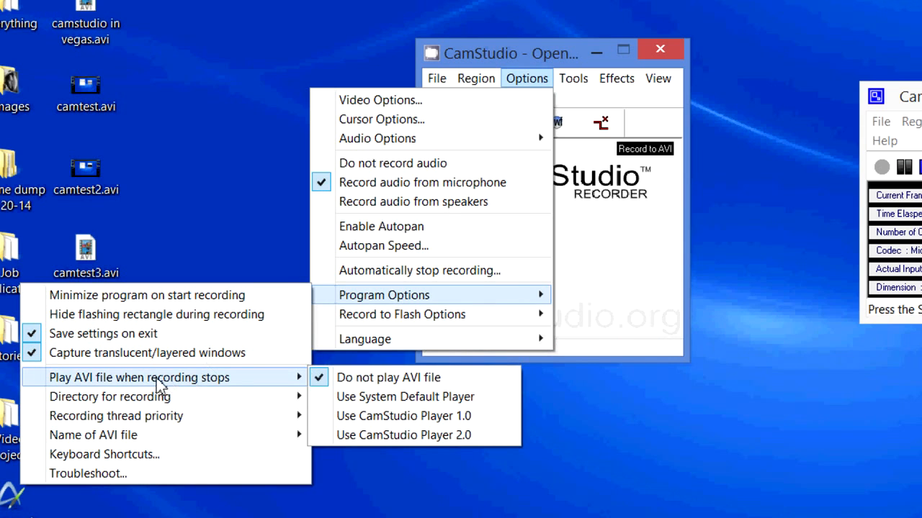
mouse_move(260, 389)
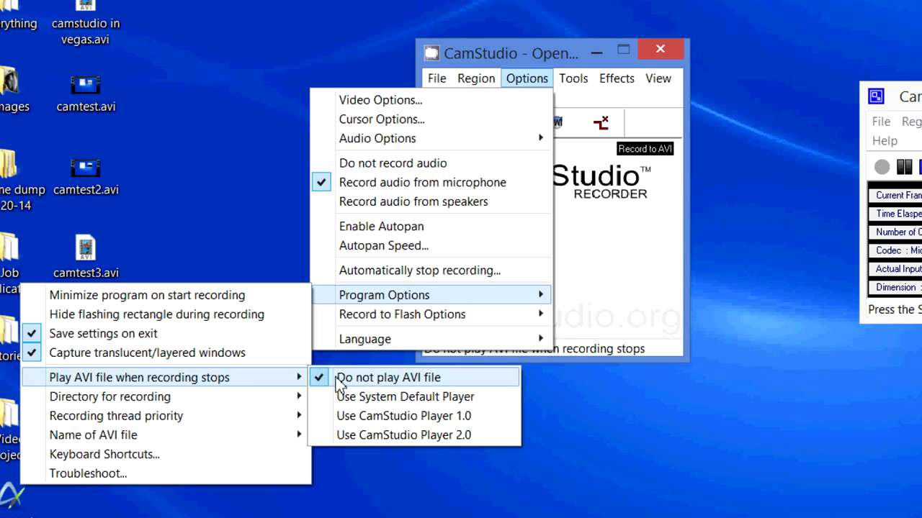
Step: Turn off AVI playback after recording, then start a full-screen Record to AVI capture
left_click(387, 377)
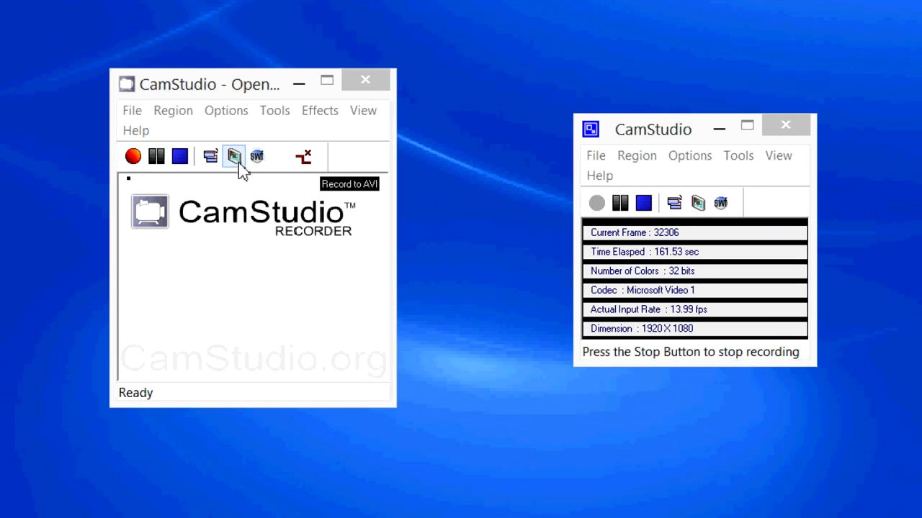
mouse_move(281, 300)
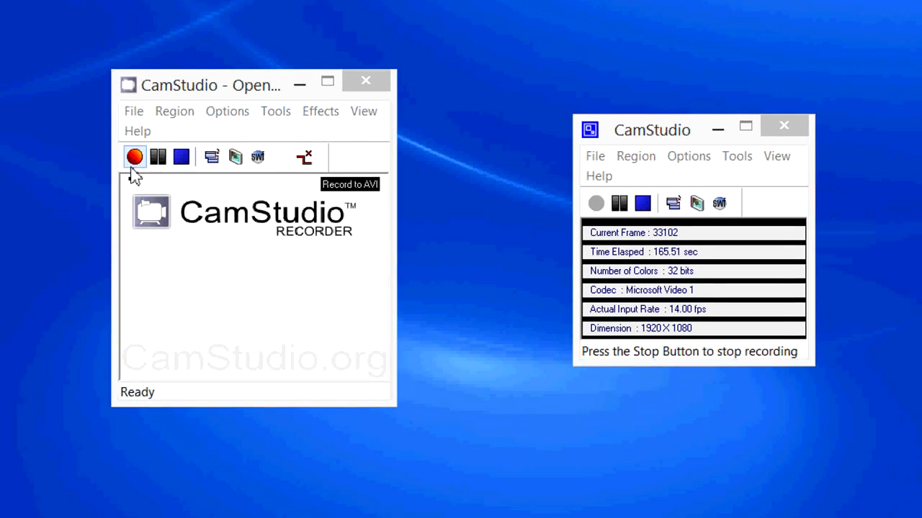
left_click(134, 157)
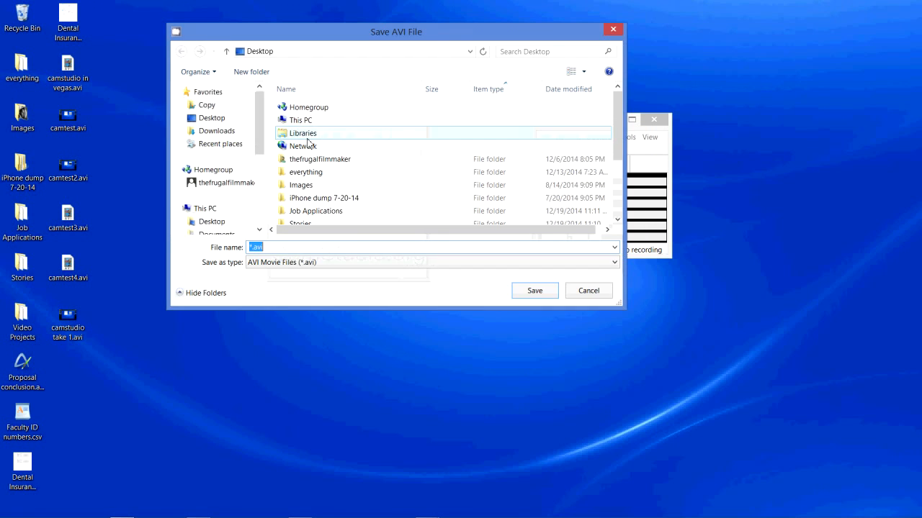
Step: Reposition the Save AVI File dialog, keeping the Desktop folder and default *.avi name
left_click_drag(396, 31, 385, 63)
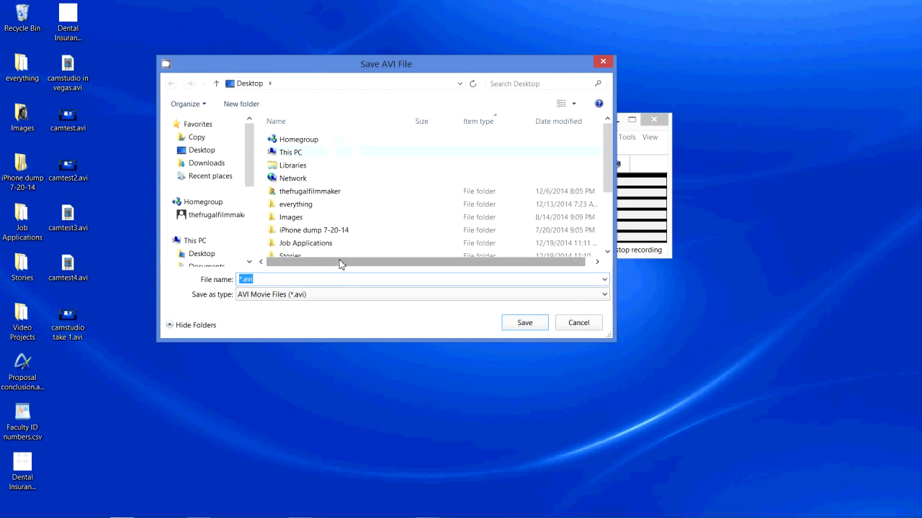
mouse_move(486, 335)
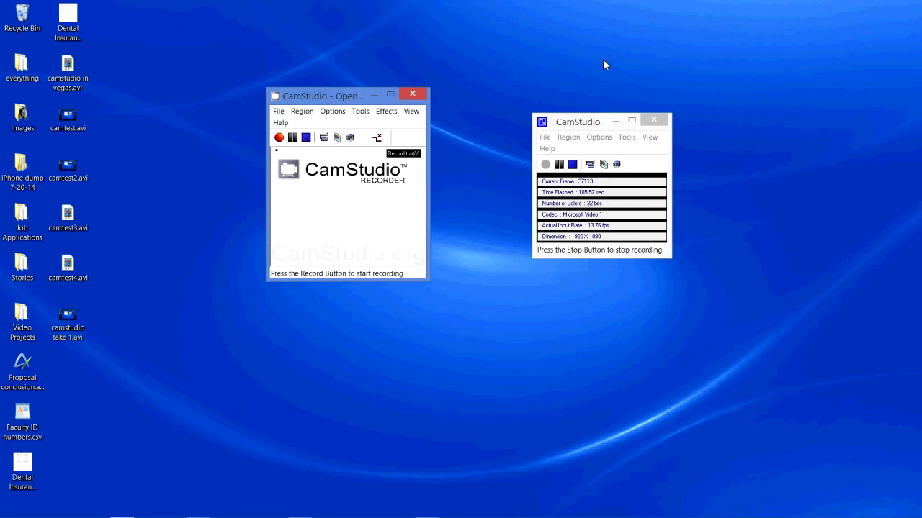
mouse_move(452, 211)
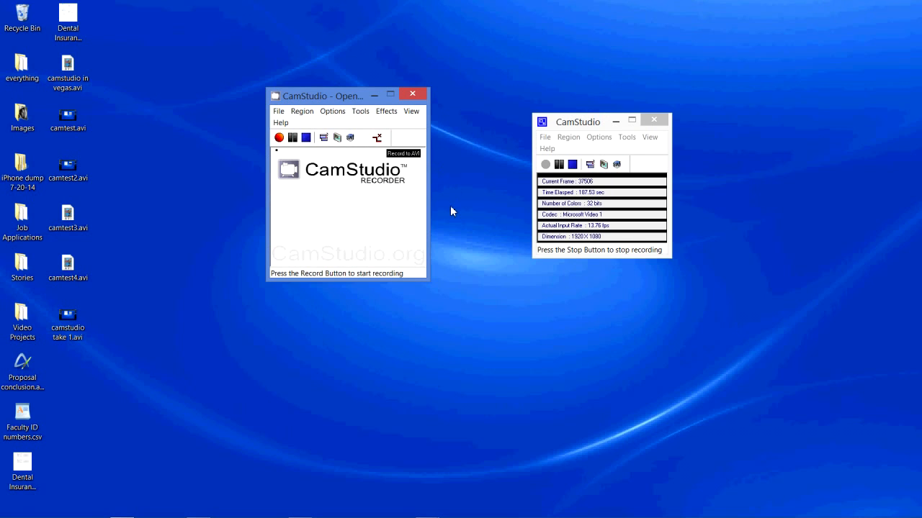
mouse_move(353, 439)
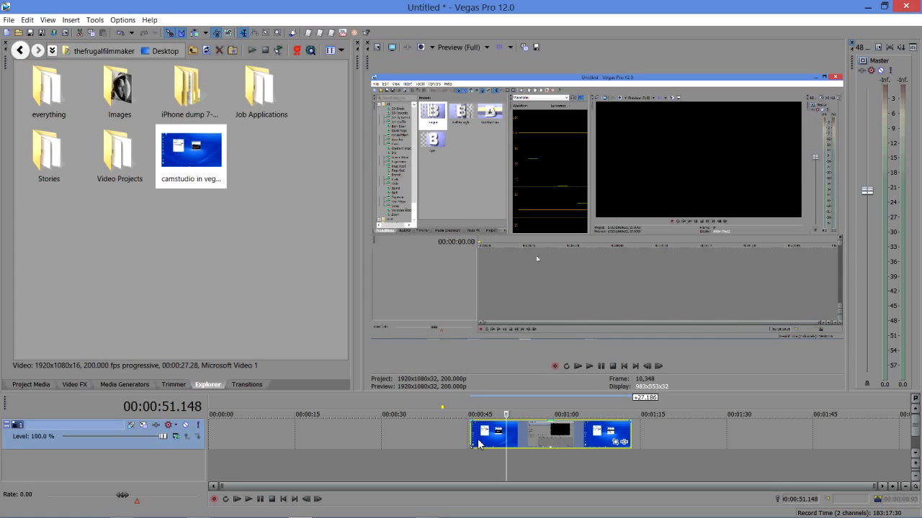
mouse_move(520, 435)
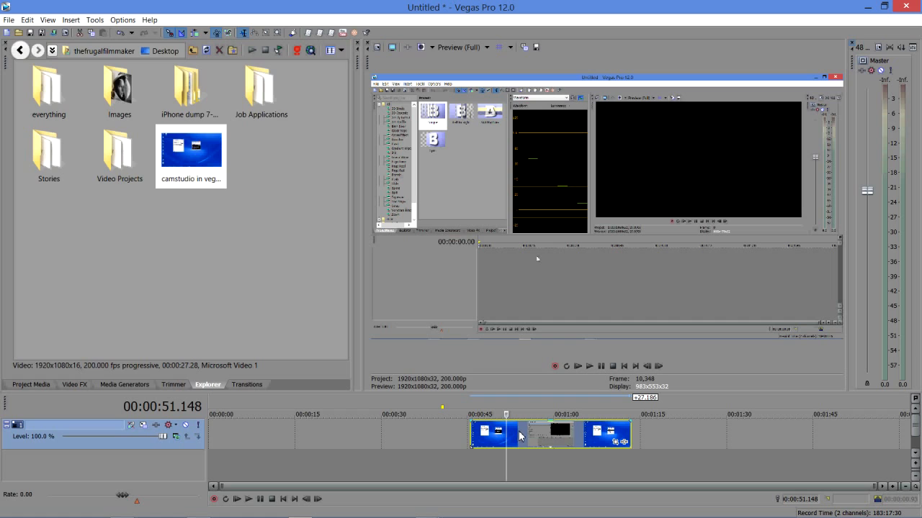
mouse_move(525, 437)
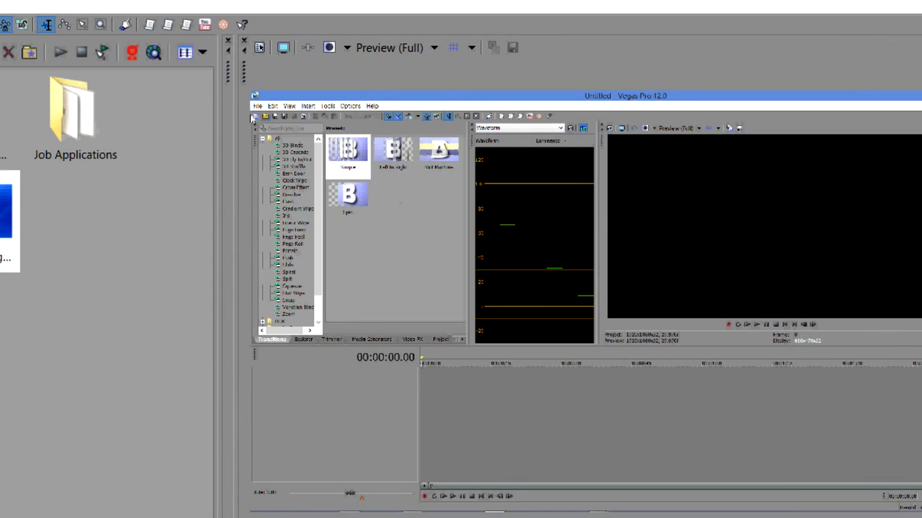
Step: Select the timeline events and play through the recorded footage in the preview
left_click(272, 106)
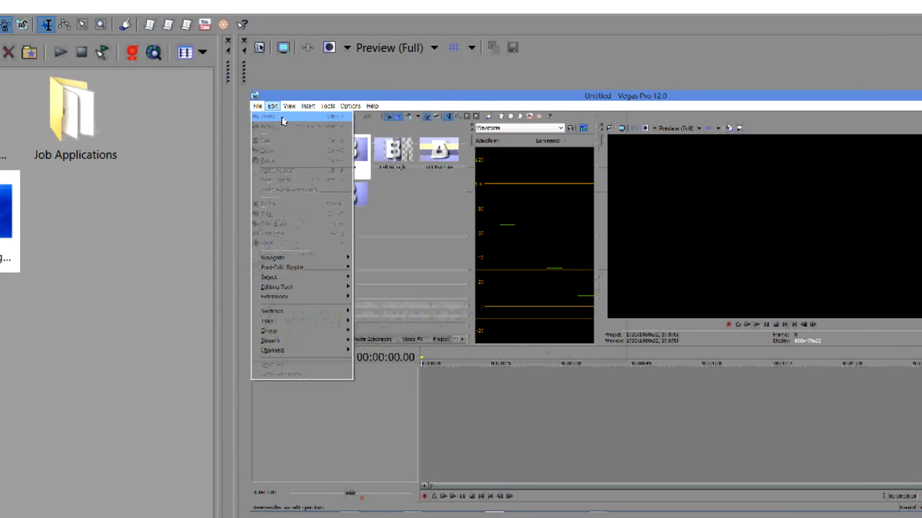
left_click(257, 106)
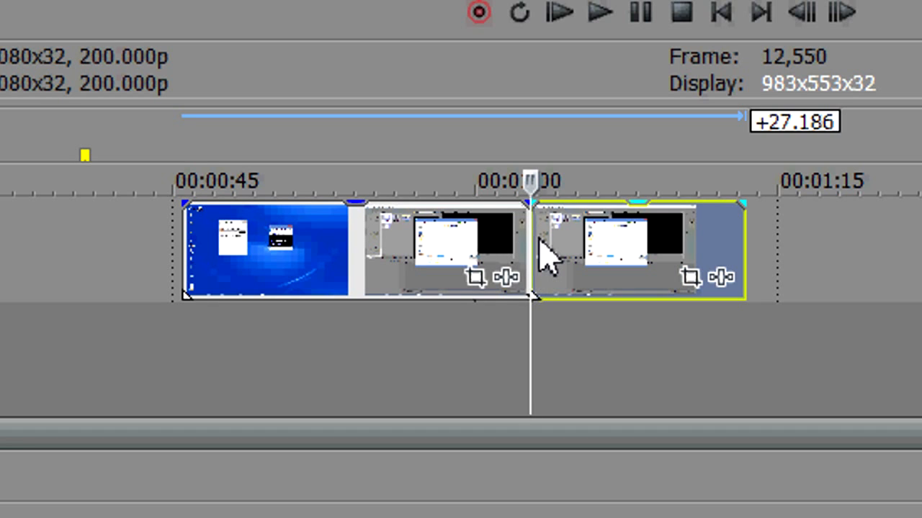
mouse_move(579, 259)
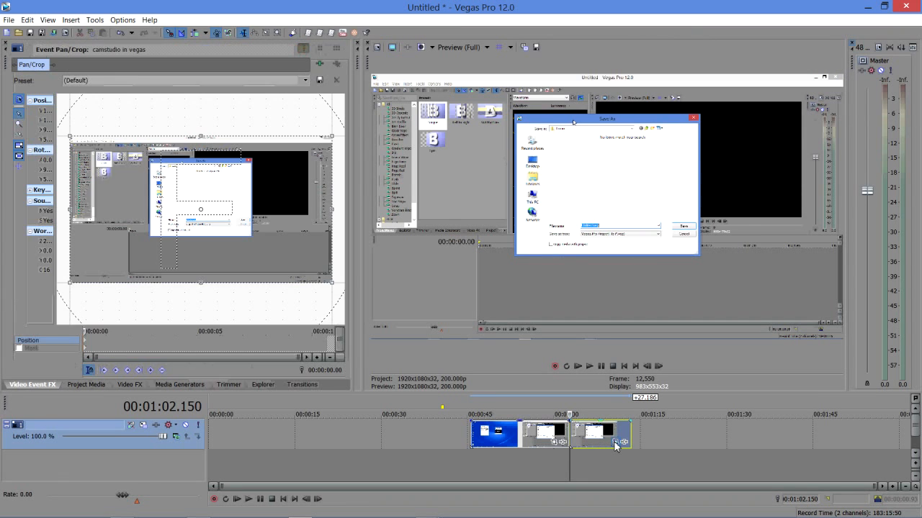
mouse_move(305, 268)
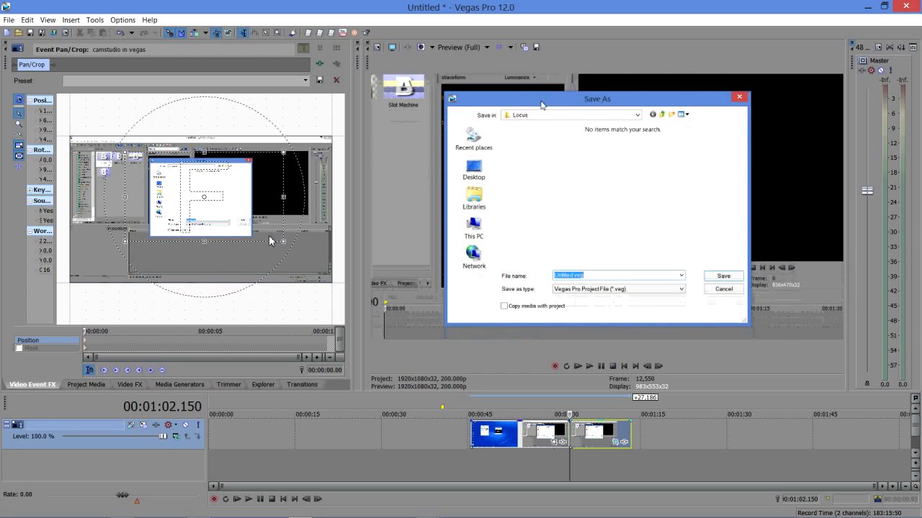
Step: Shrink the last event's pan/crop frame to zoom in on the Save As dialog
left_click_drag(540, 99, 551, 96)
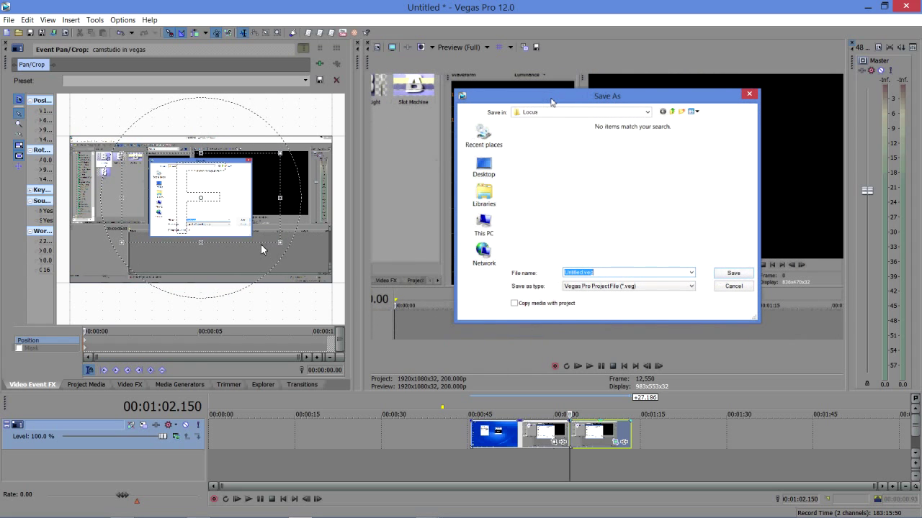
mouse_move(569, 461)
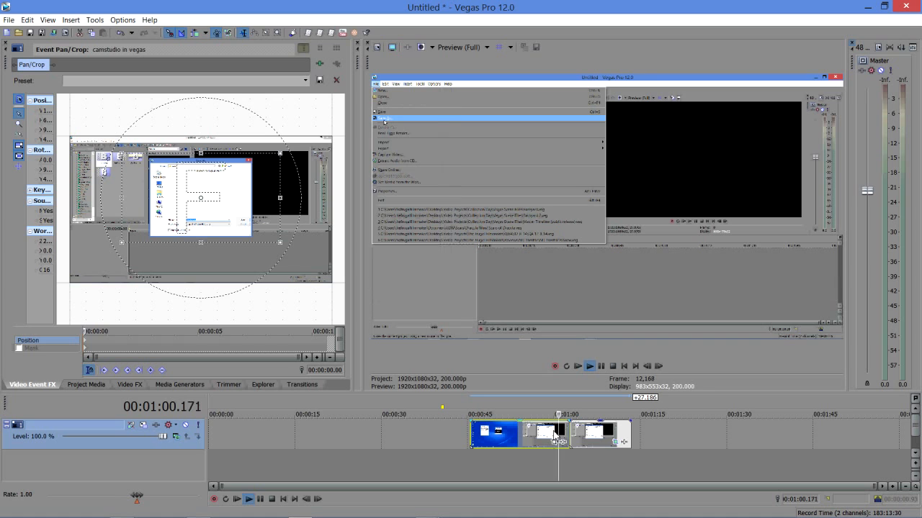
Step: Add a pan/crop keyframe near 00:00:04 that zooms closer onto the Save As dialog
left_click(384, 122)
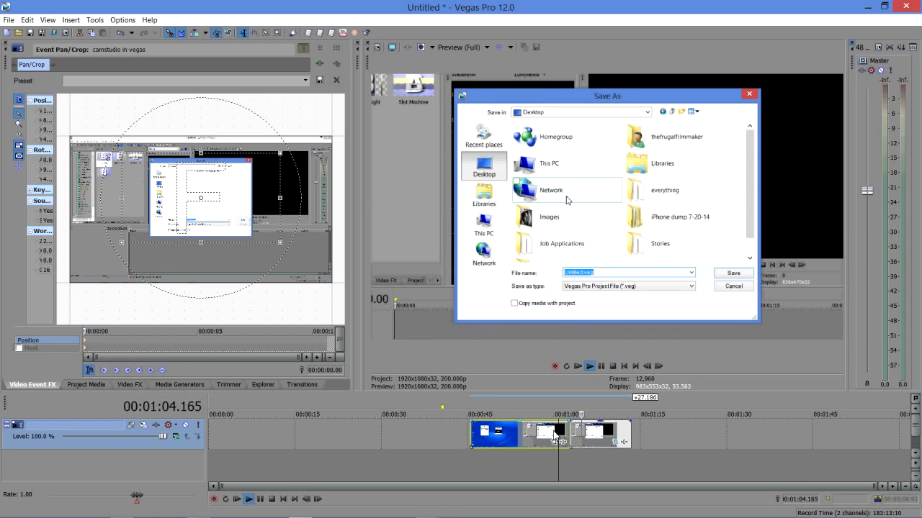
scroll("down", 3)
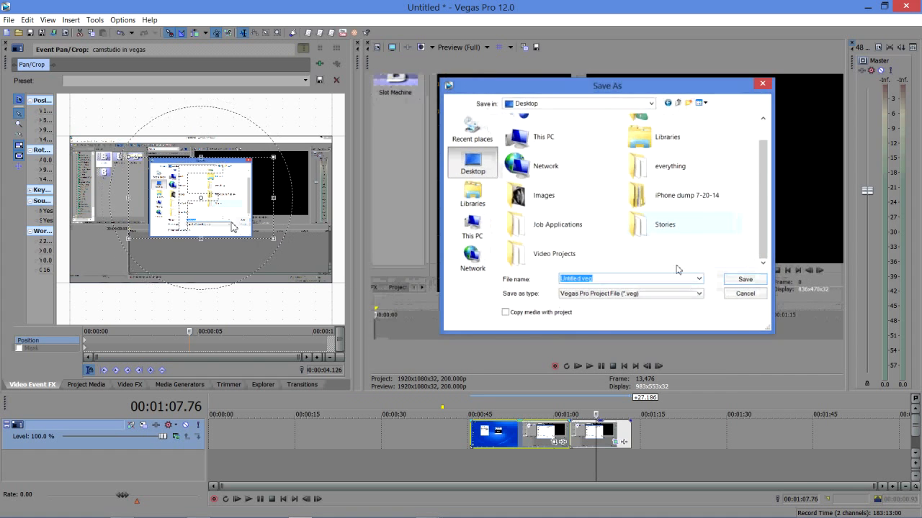
left_click(744, 293)
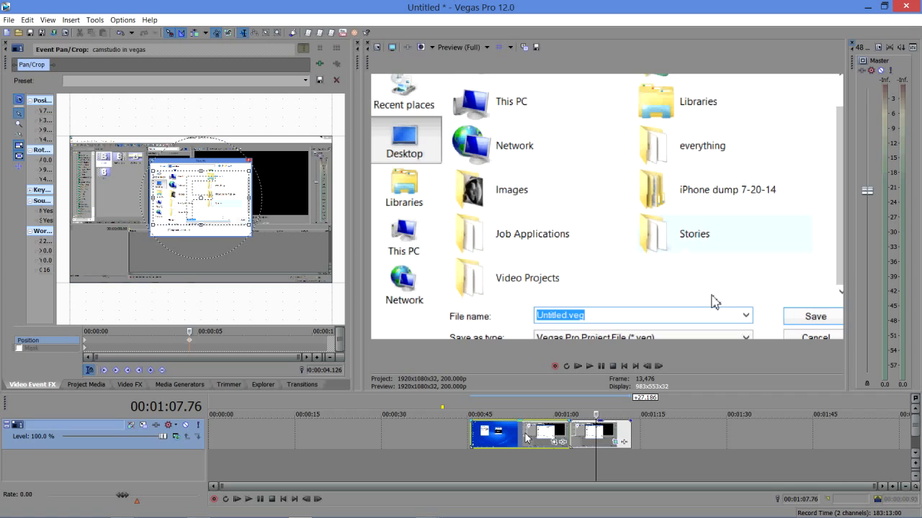
mouse_move(504, 443)
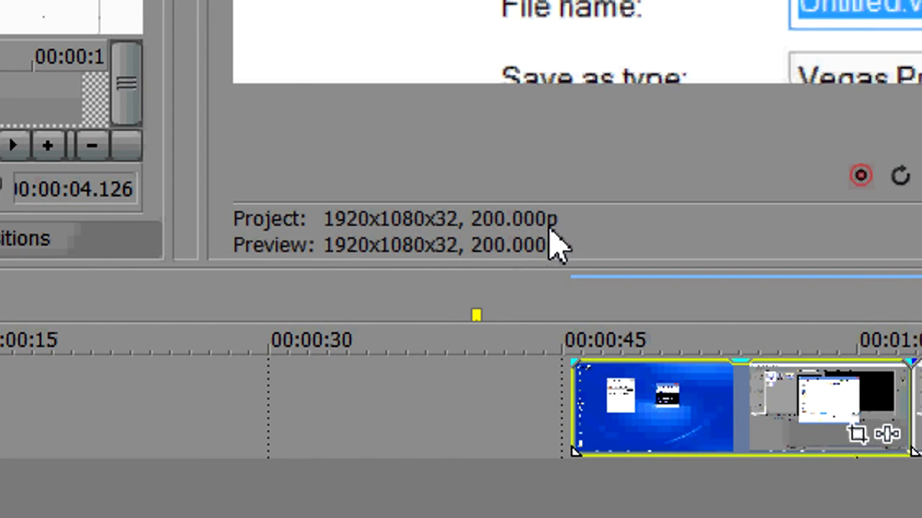
mouse_move(551, 237)
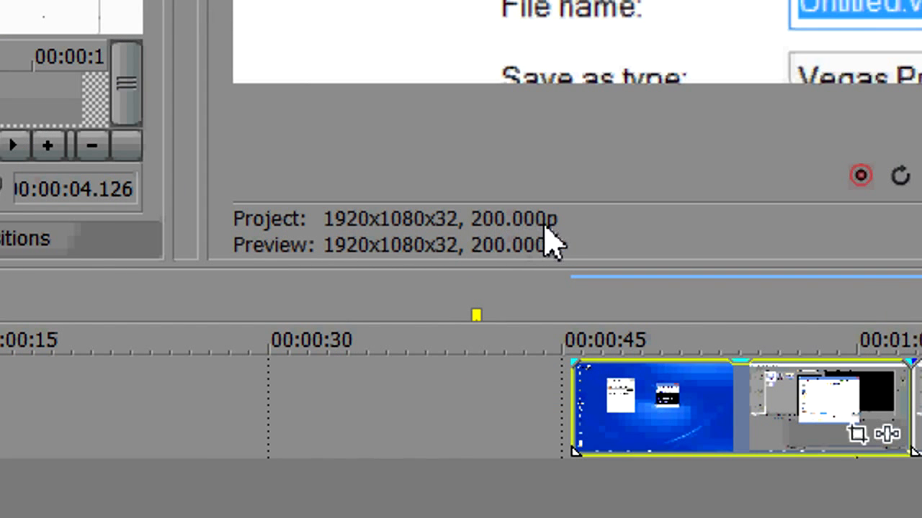
mouse_move(490, 249)
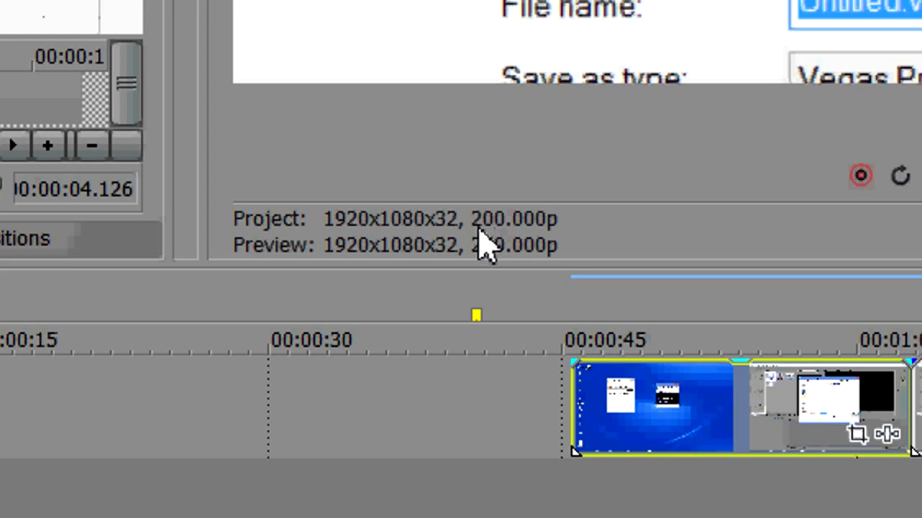
mouse_move(511, 244)
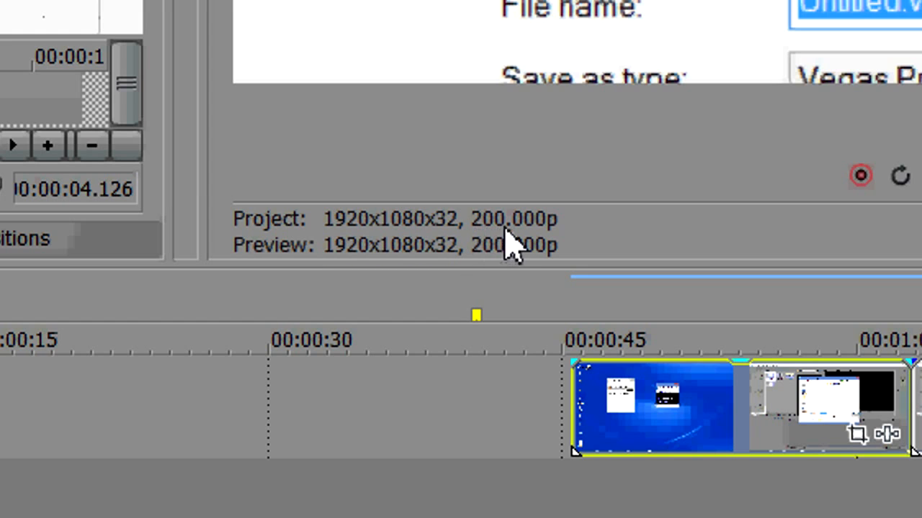
mouse_move(710, 439)
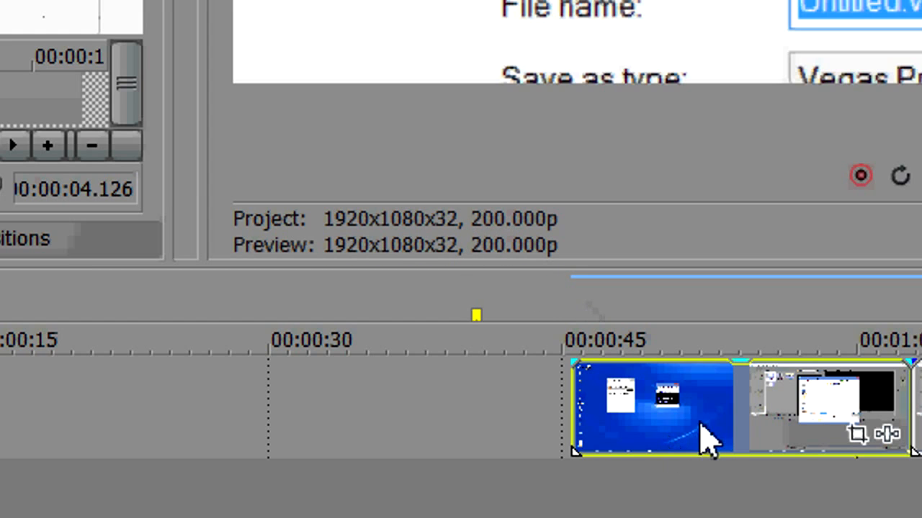
mouse_move(731, 421)
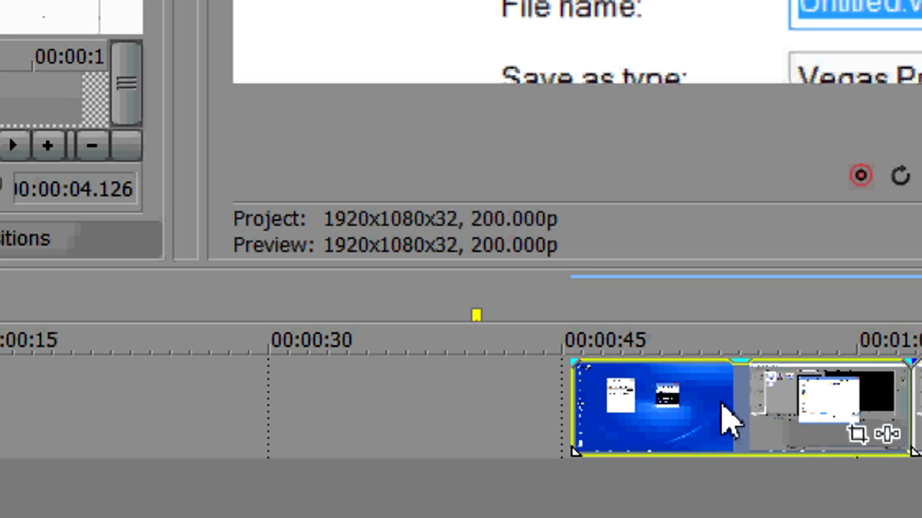
Step: Enable Disable resample in the first event's Properties dialog
right_click(727, 418)
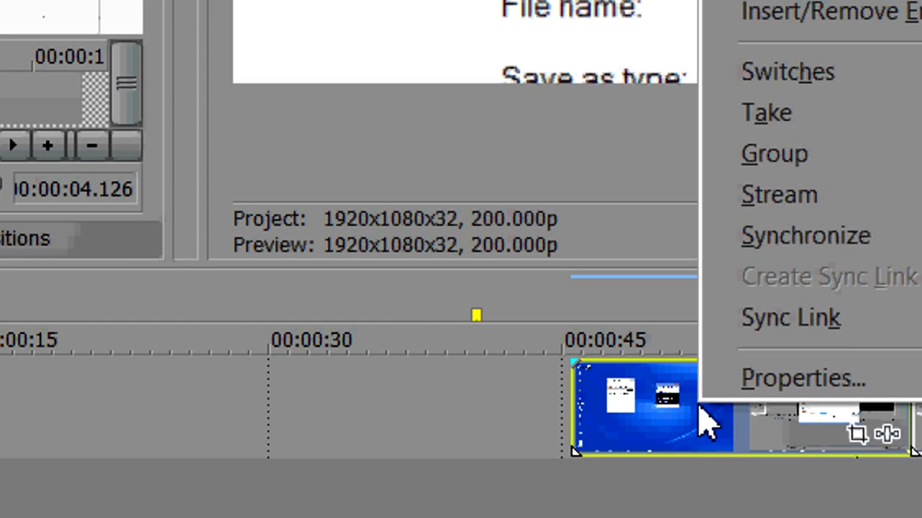
left_click(802, 378)
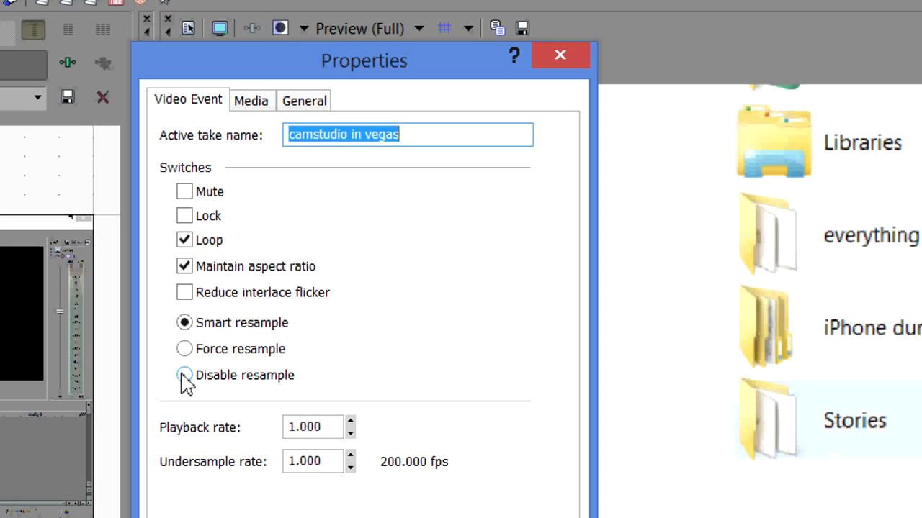
left_click(185, 375)
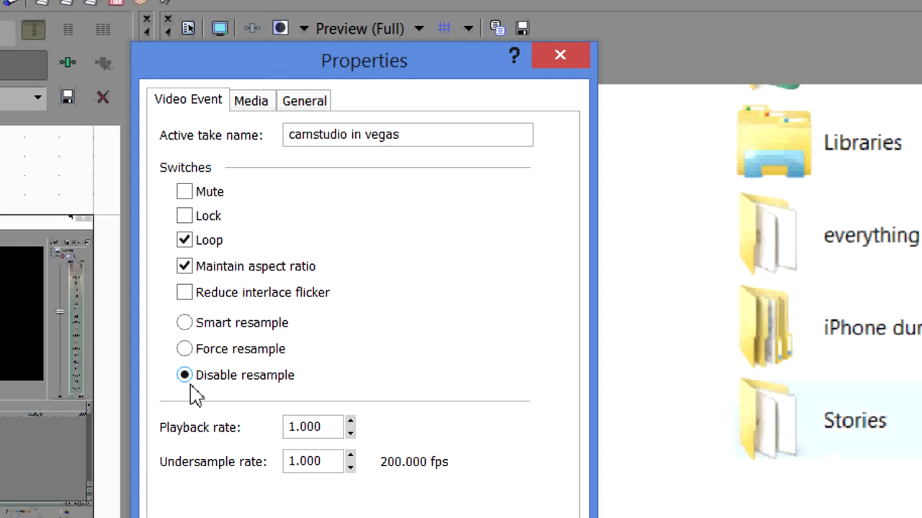
mouse_move(248, 385)
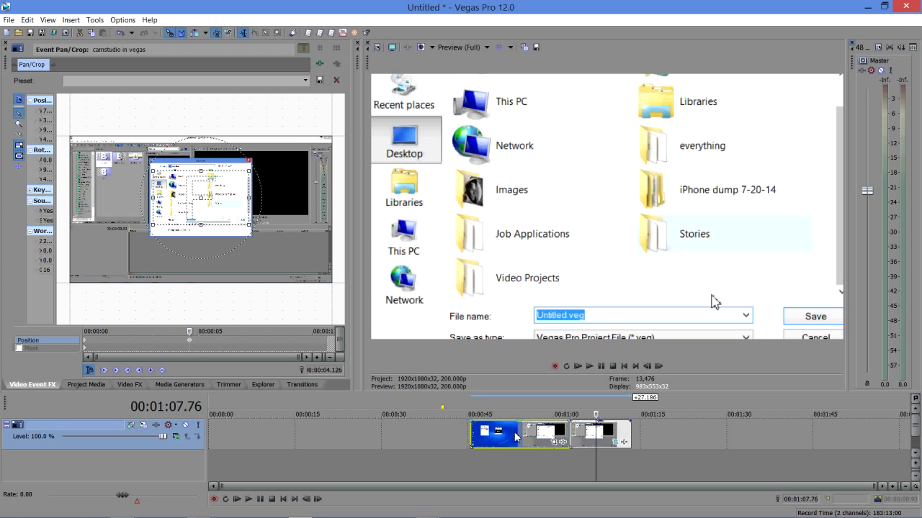
mouse_move(587, 443)
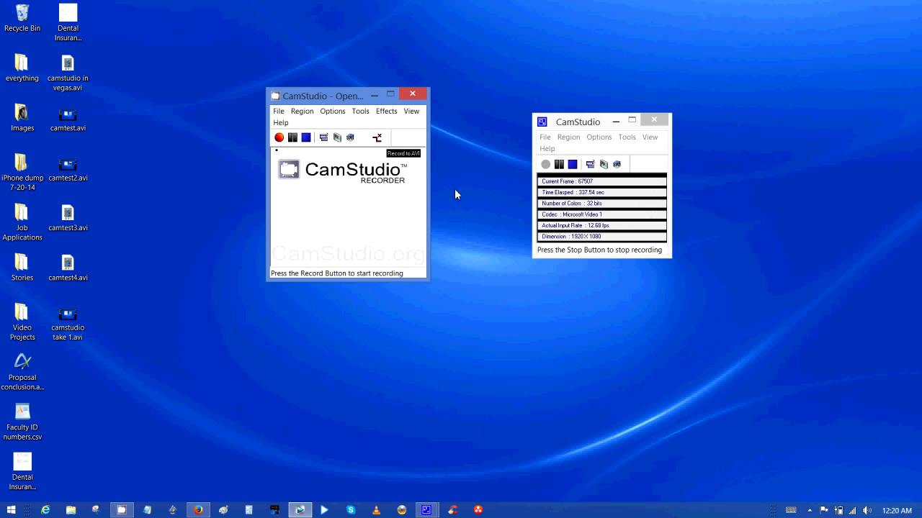
mouse_move(354, 261)
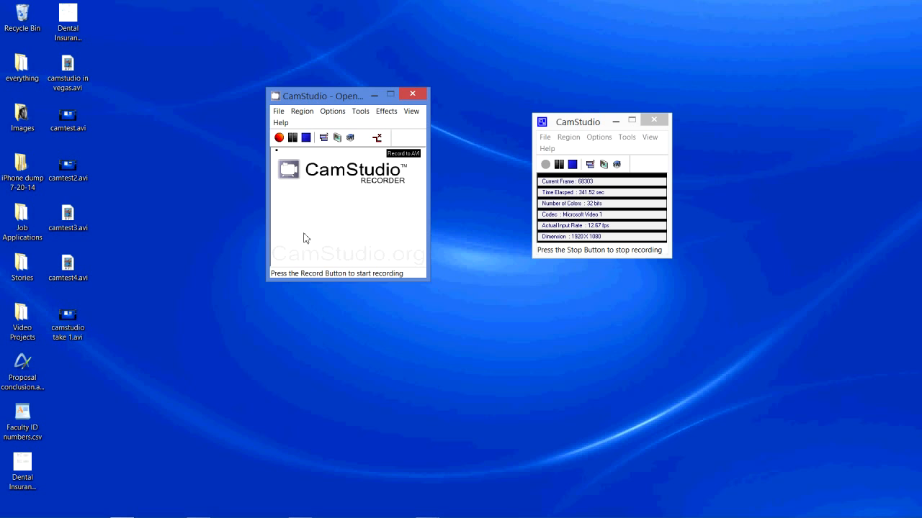
mouse_move(303, 210)
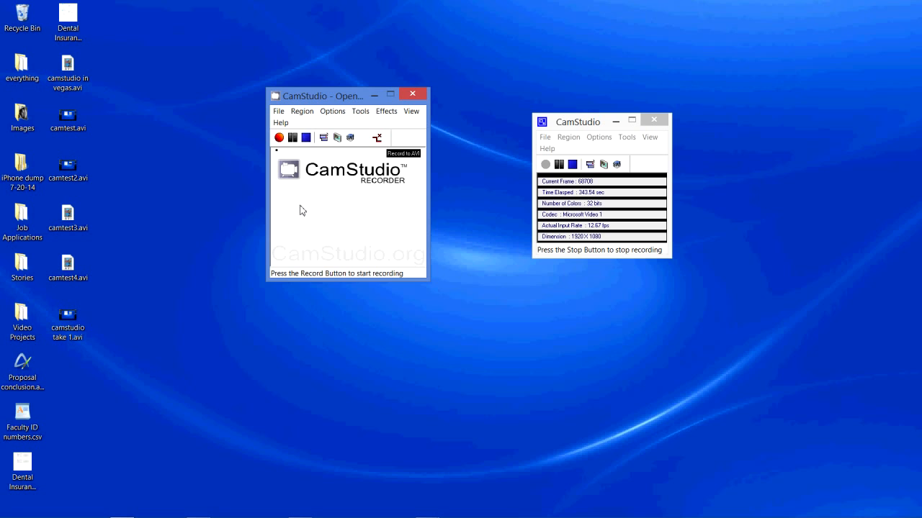